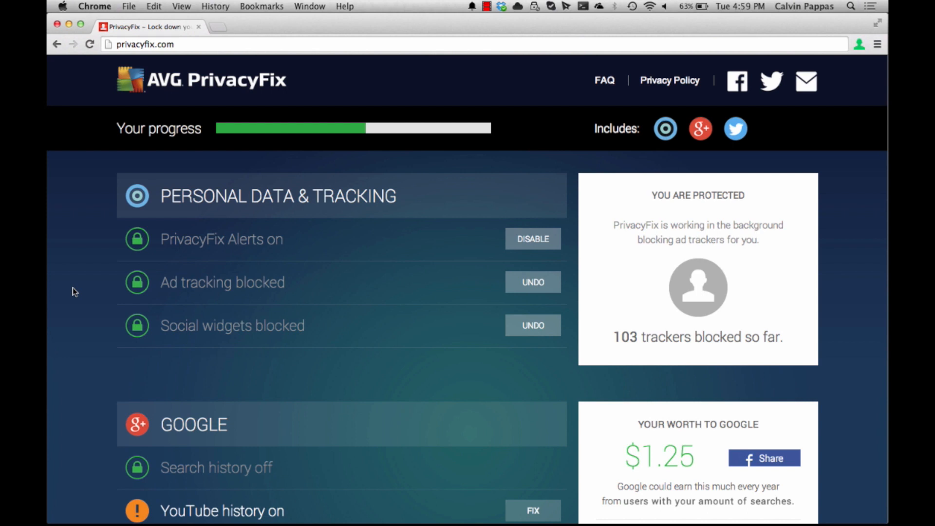
- Log PrivacyFix into Facebook, grant permission, and open the 'Findable on Google' fix
scroll(down, 3)
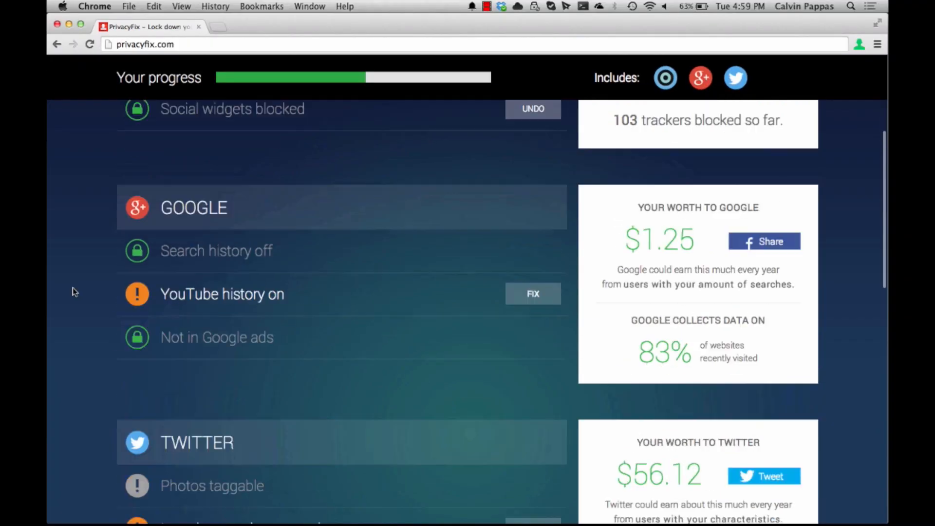
scroll(down, 3)
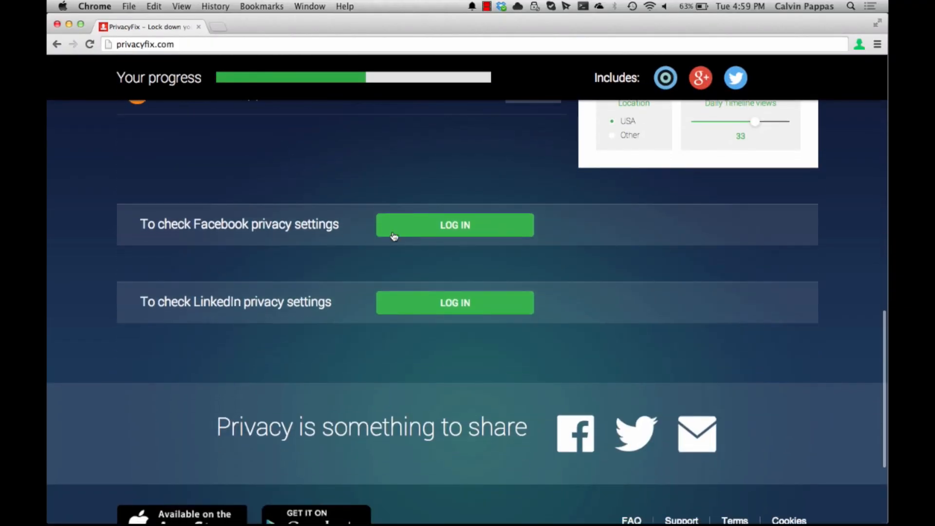
click(454, 225)
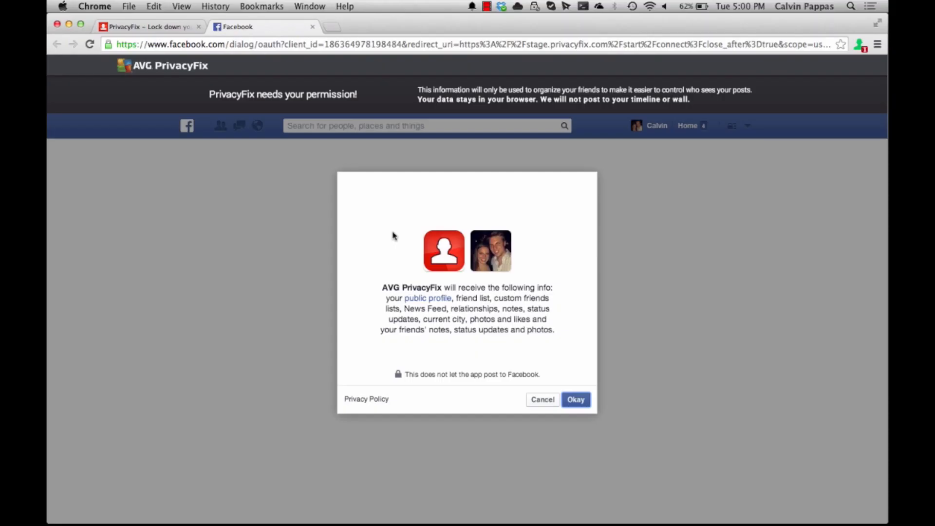
click(575, 399)
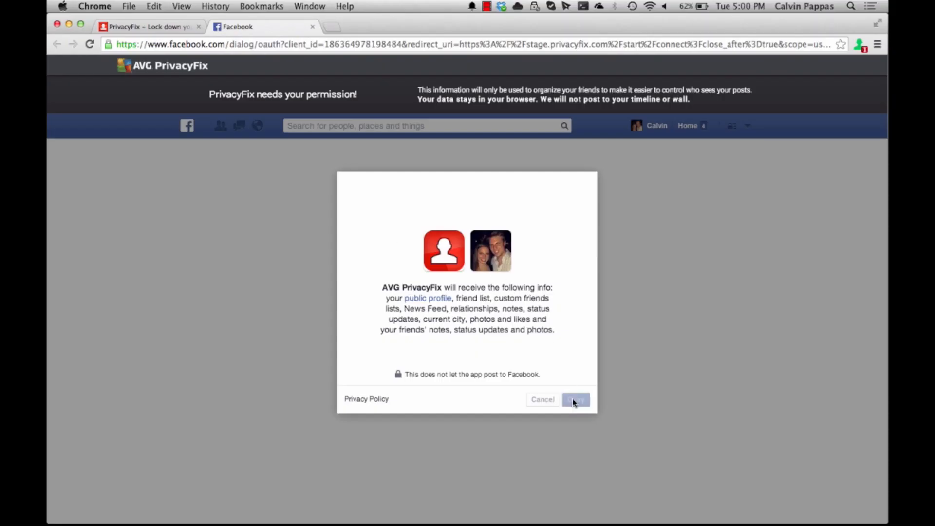
click(574, 400)
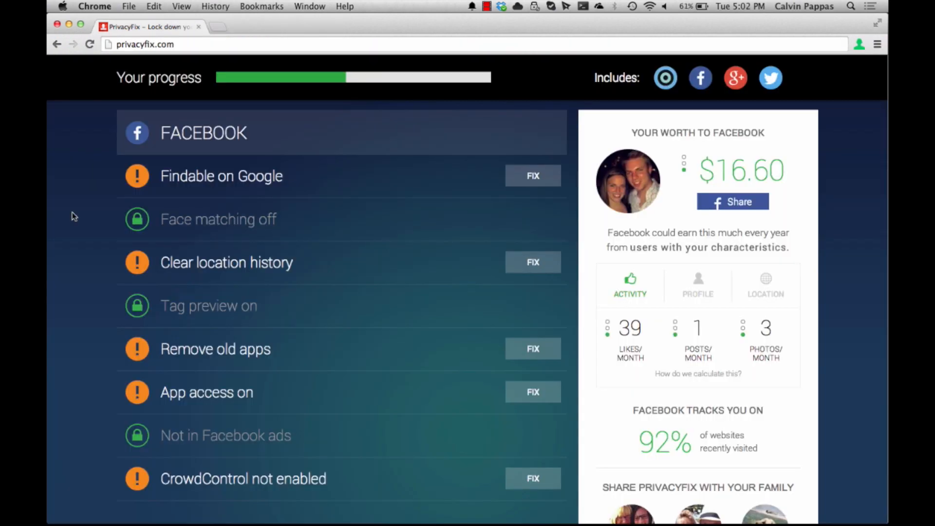
click(531, 175)
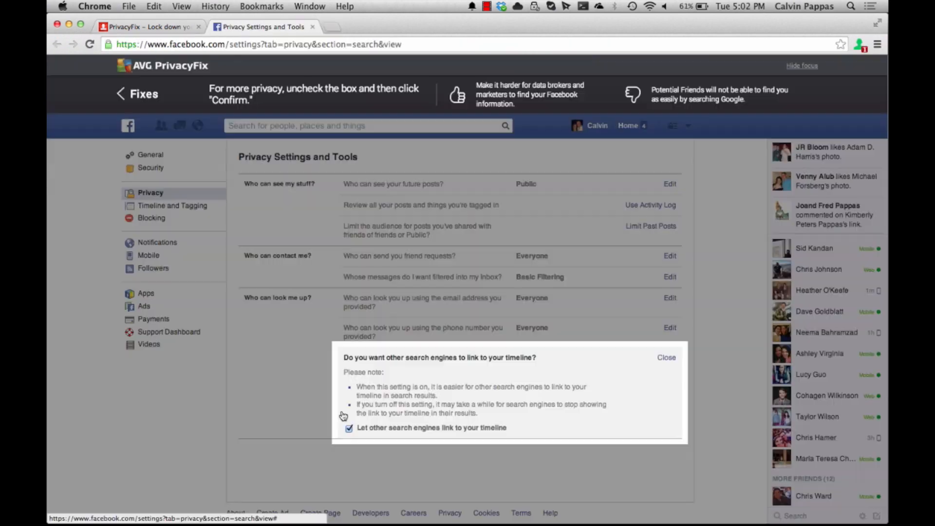
- Uncheck 'Let other search engines link to your timeline' and confirm
click(349, 428)
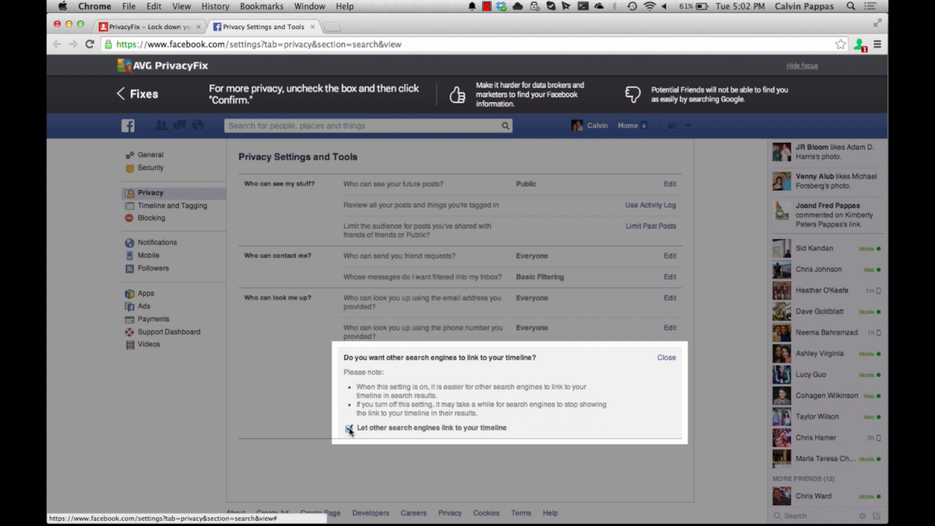
click(349, 429)
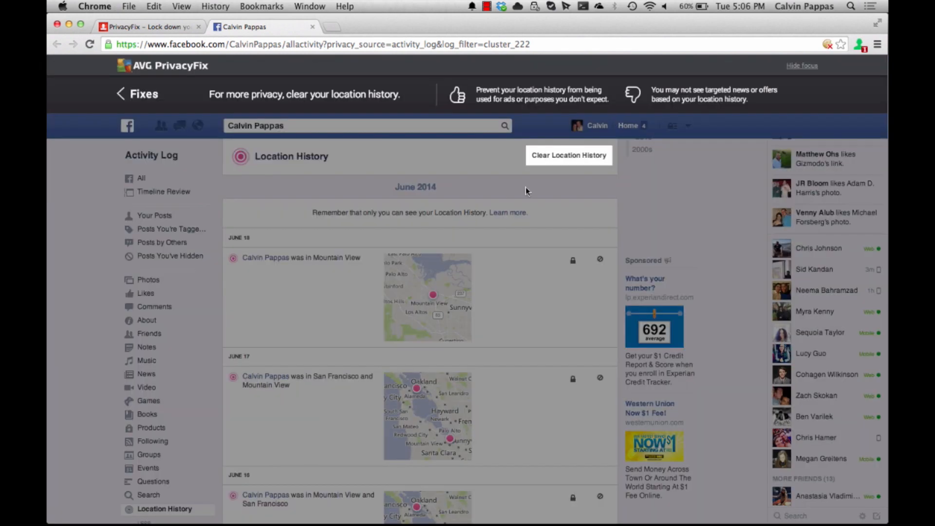
mouse_move(568, 155)
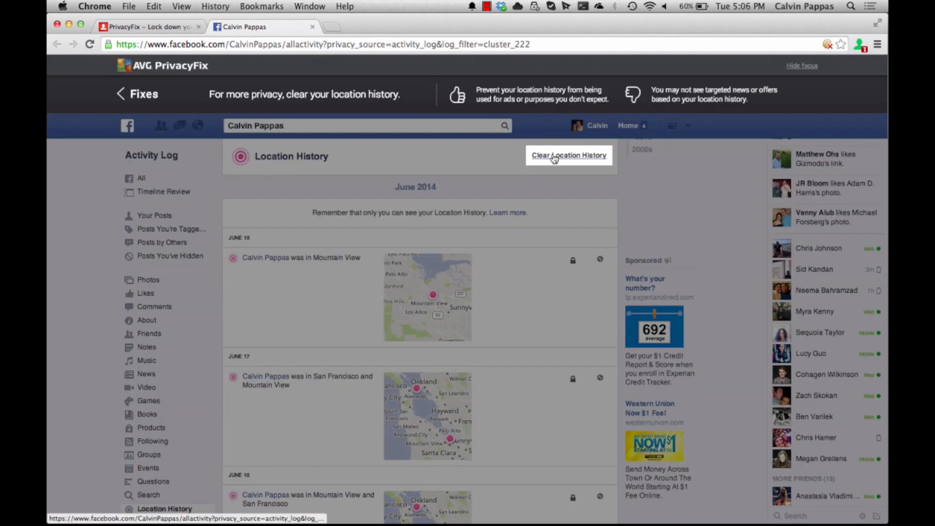
- Clear the whole Facebook location history from the Activity Log
click(568, 155)
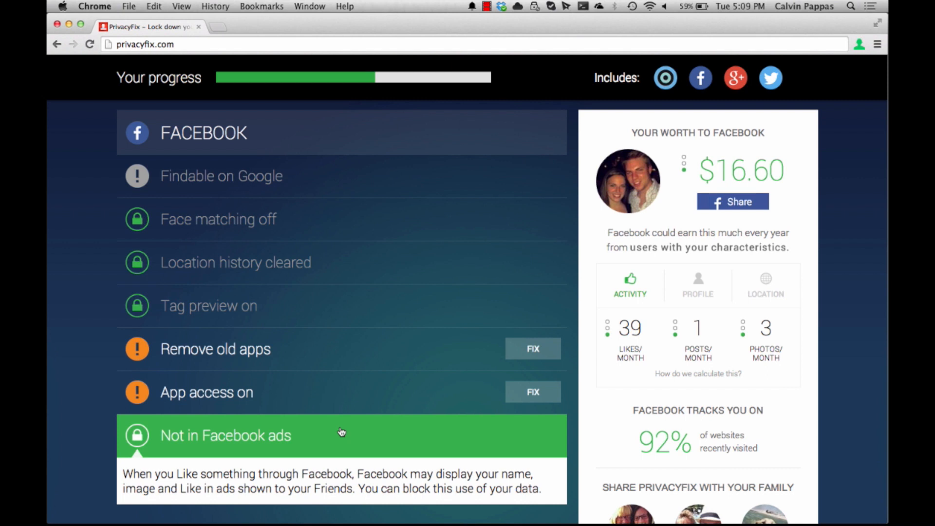
- Scroll through the PrivacyFix Facebook section to review the updated items
scroll(down, 3)
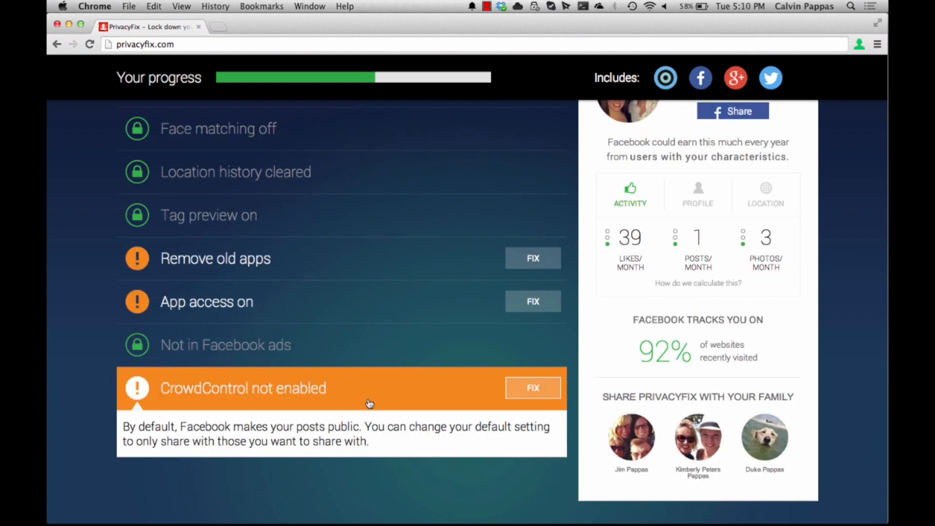